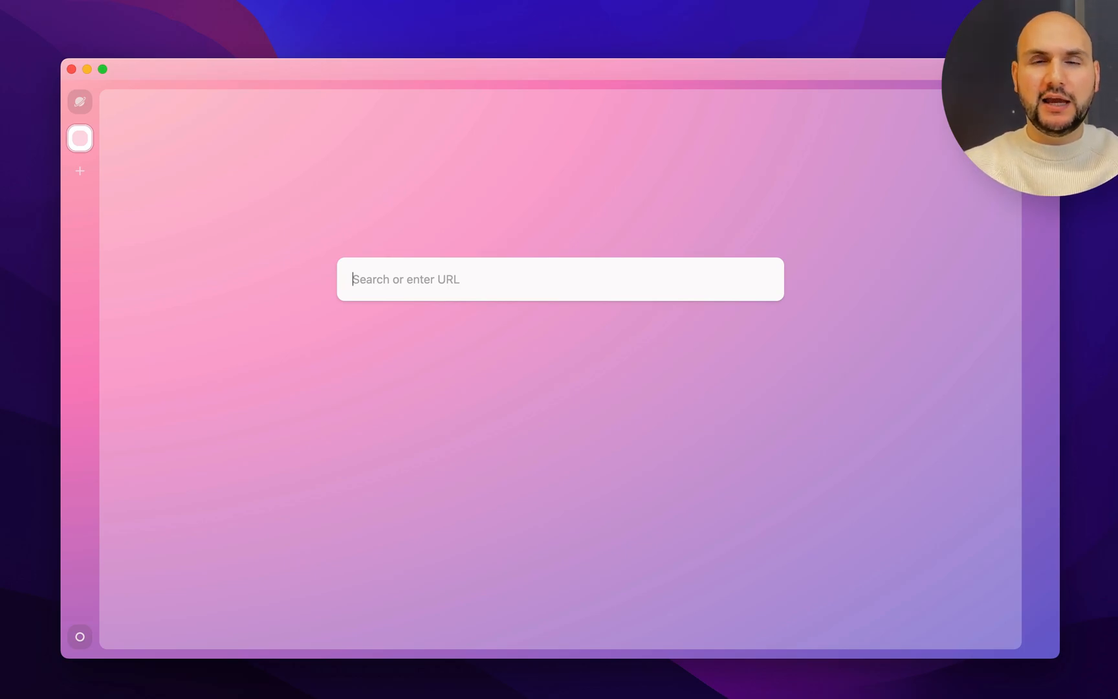
- Load twitter.com/home in a card and open YouTube from search results as a second card
text(twitter.com/home)
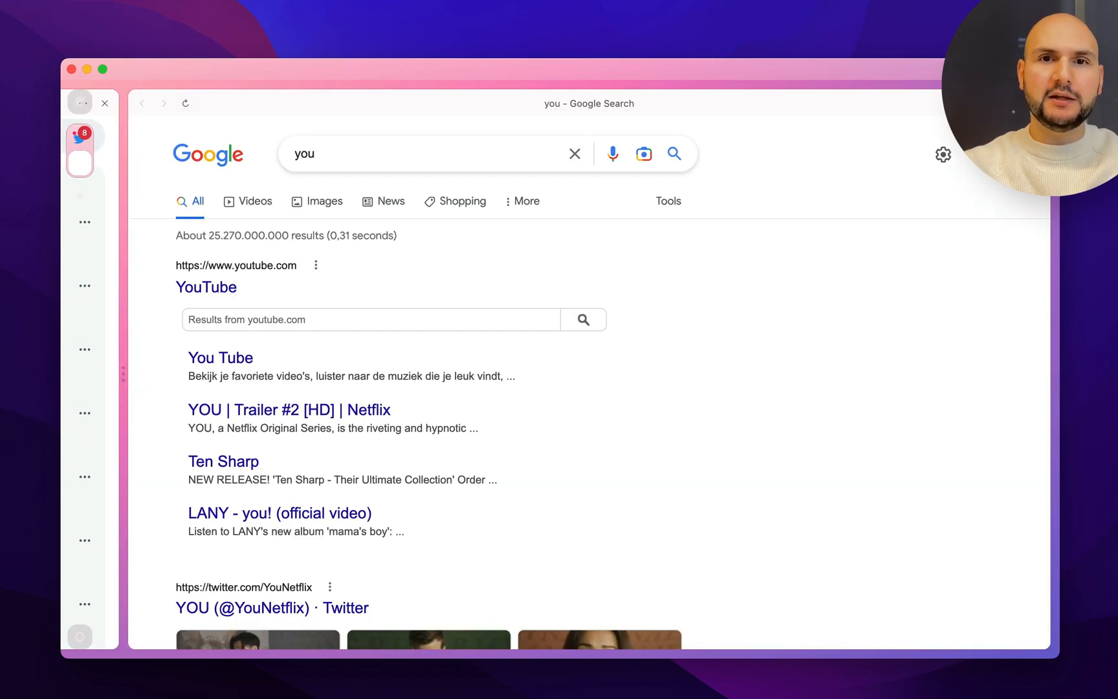
click(205, 286)
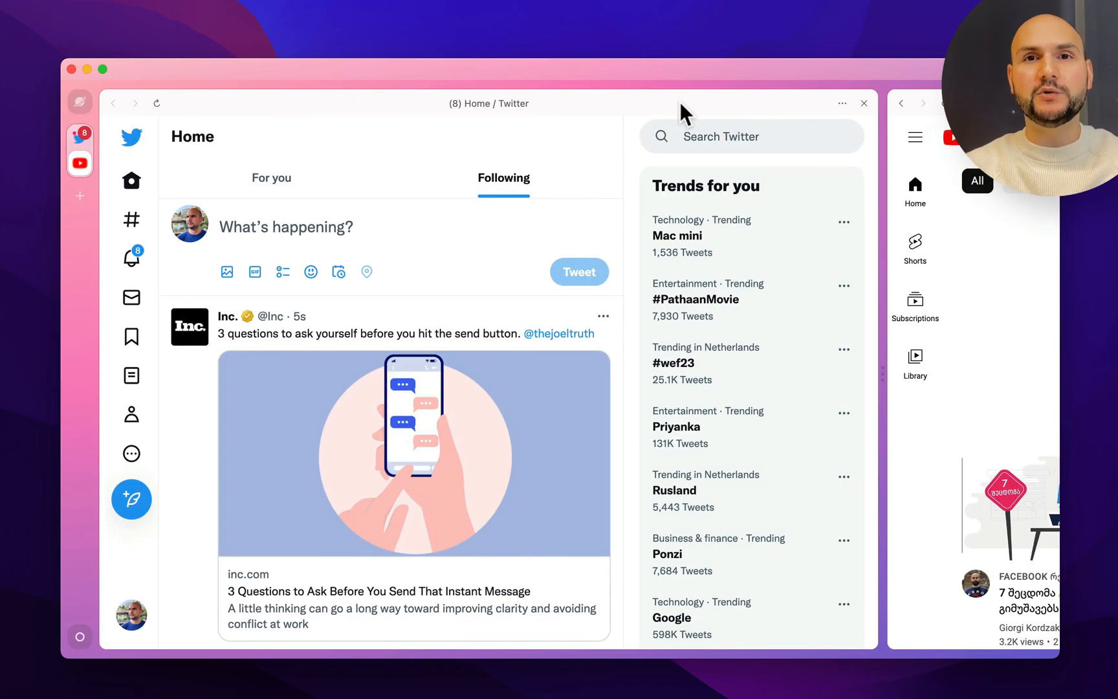
click(79, 162)
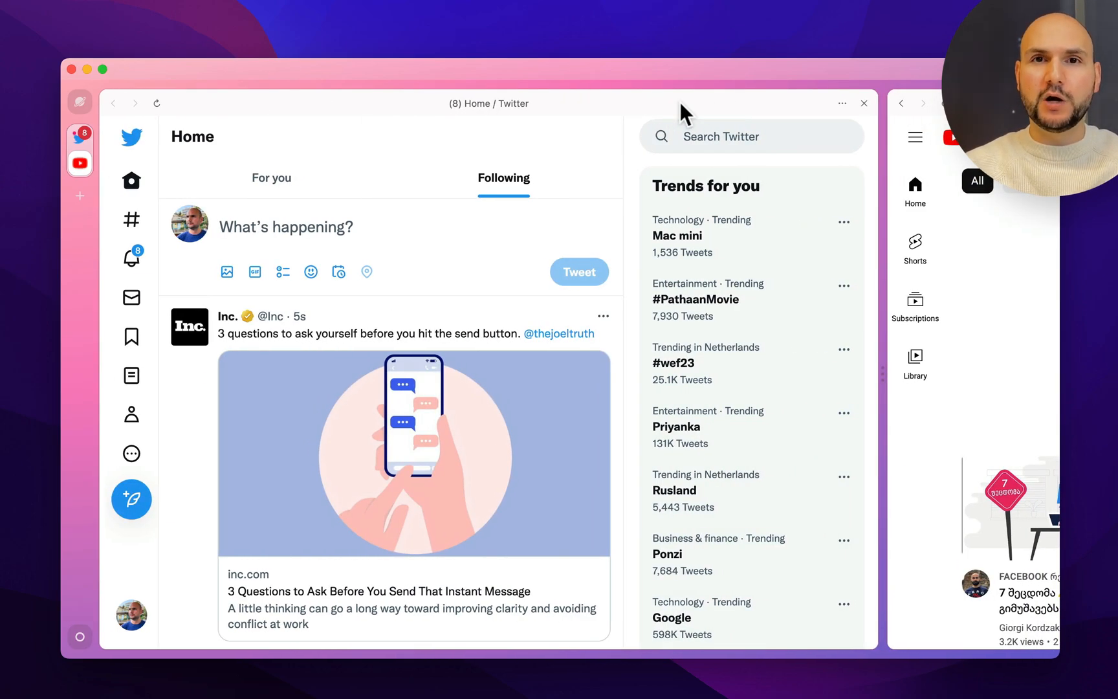
mouse_move(531, 104)
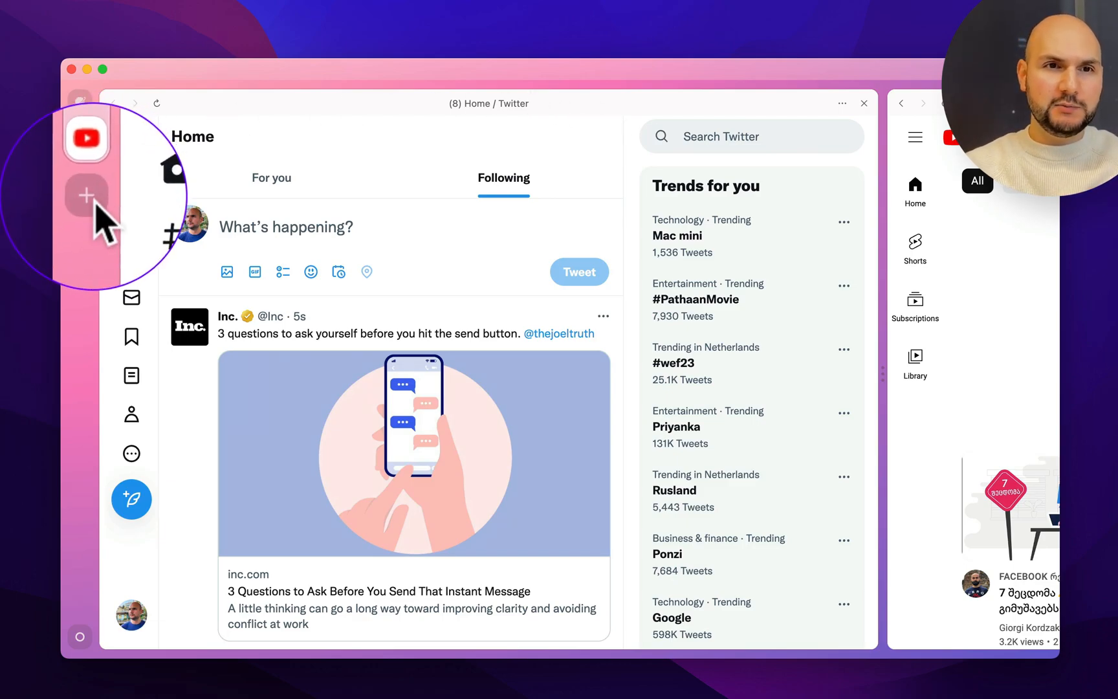
- Create a new stack with the + below the sidebar's stack icons
click(86, 196)
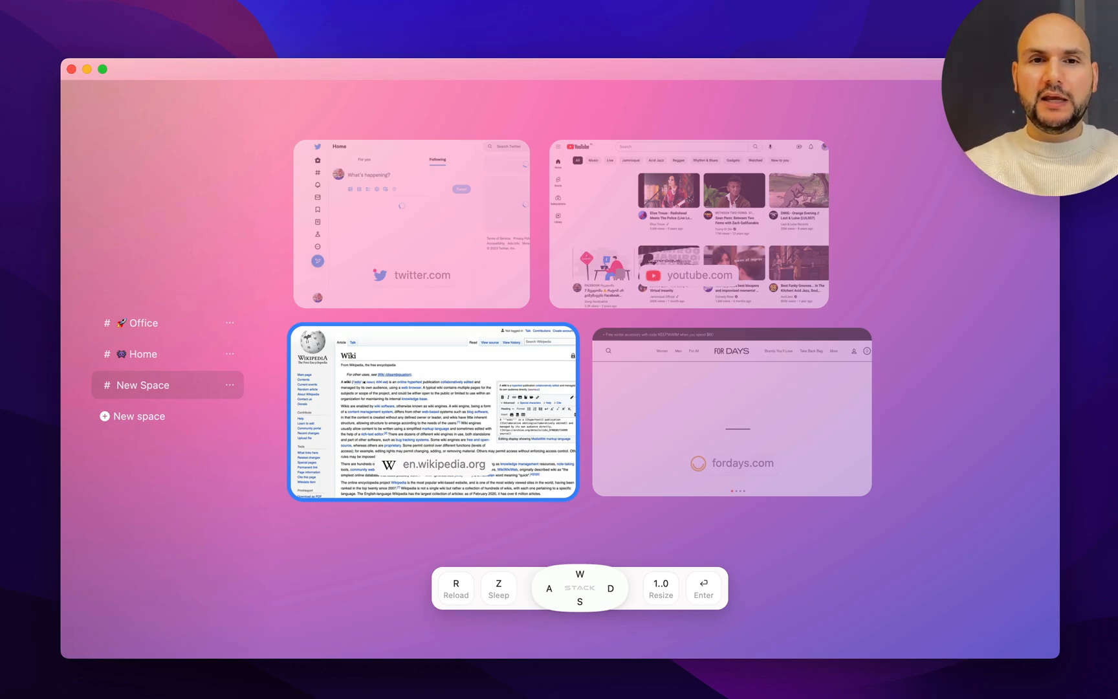
mouse_move(567, 535)
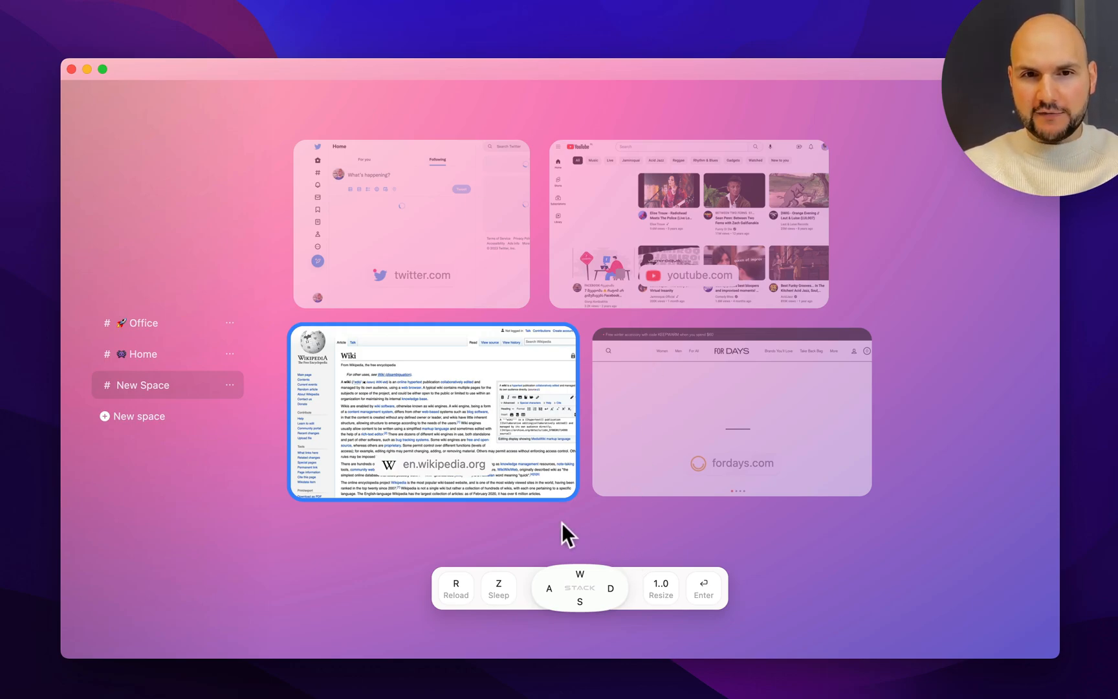
mouse_move(638, 640)
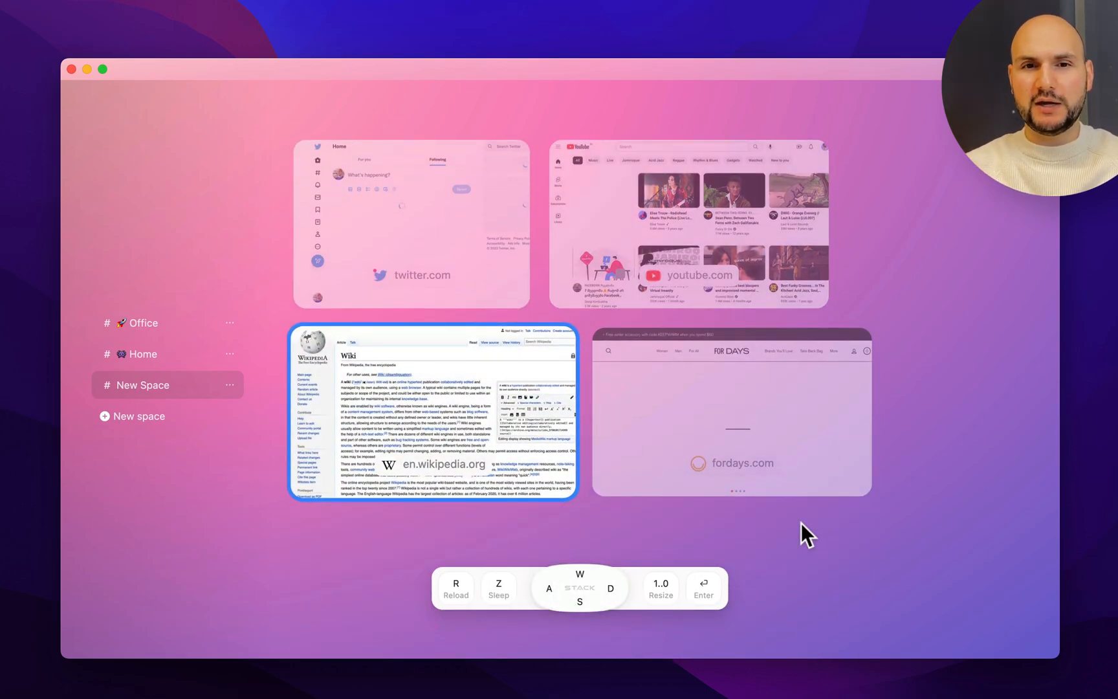
- Leave the card overview and return to YouTube full-width
key(z)
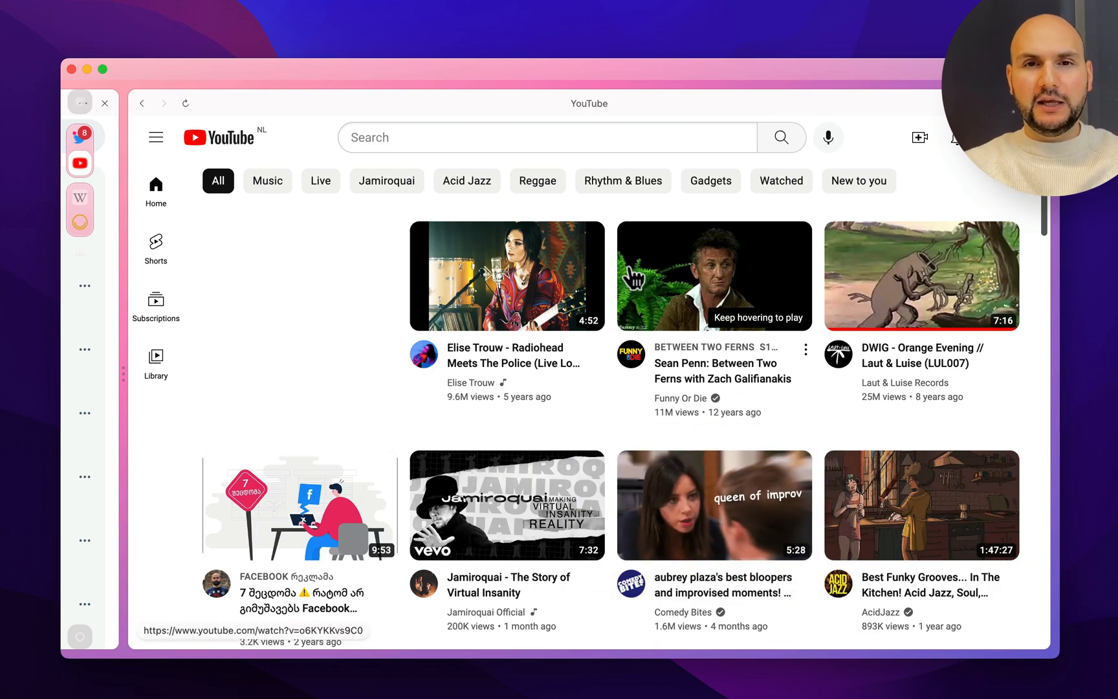
mouse_move(608, 225)
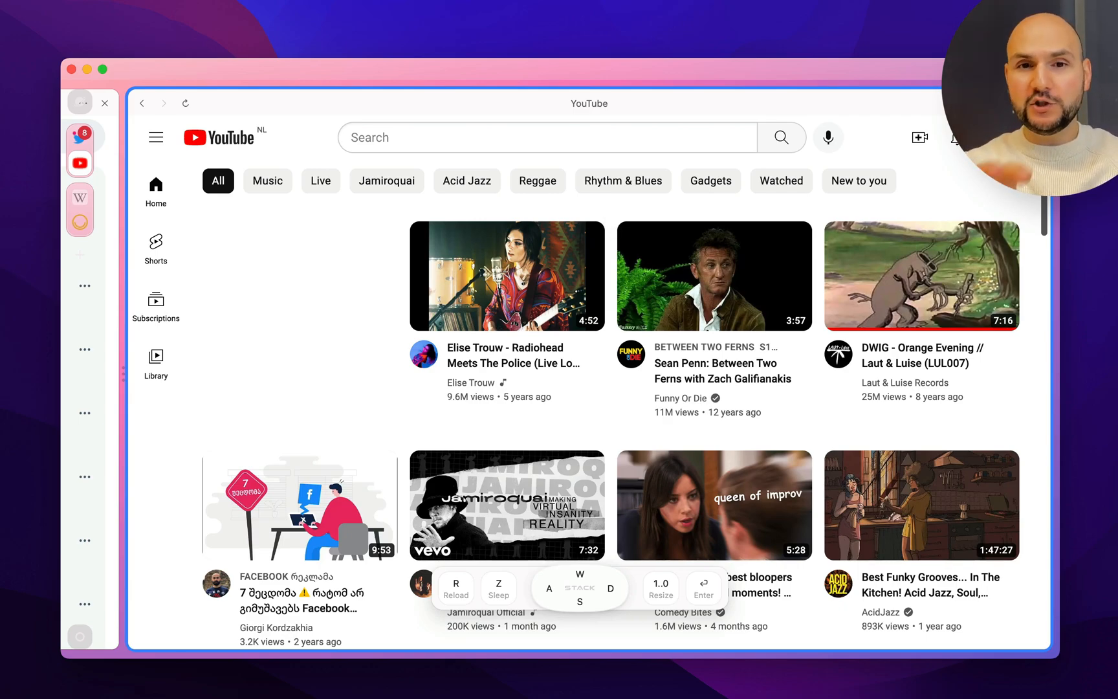
- Focus the YouTube card, switch to the Wikipedia/For Days stack, and show the space overview
click(79, 142)
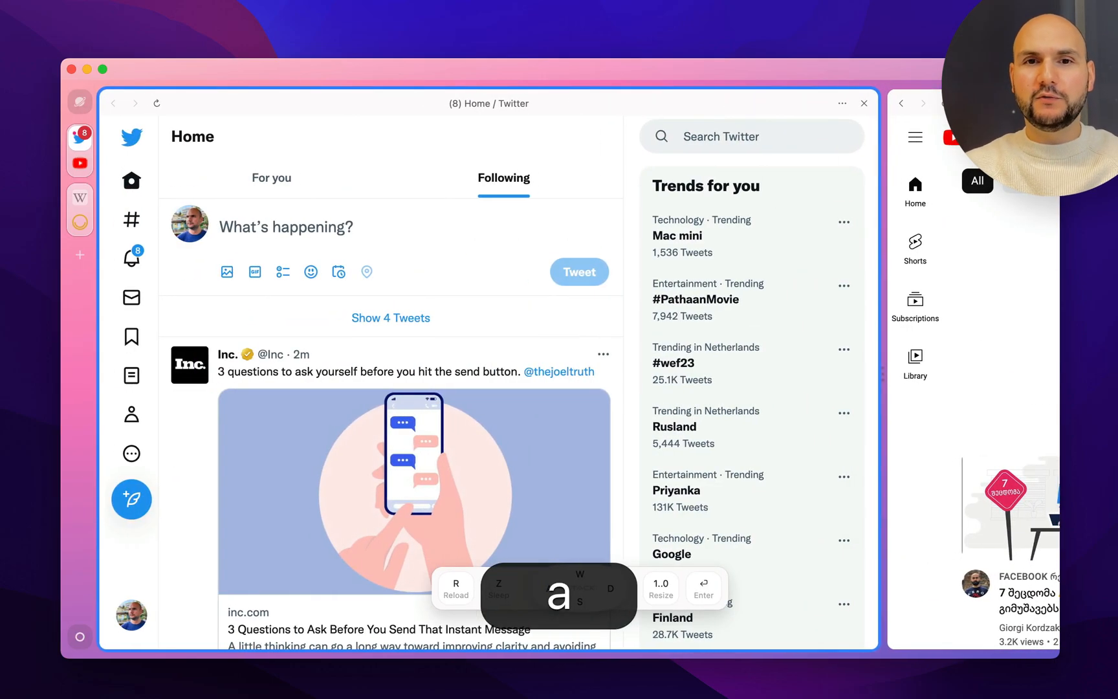
click(80, 197)
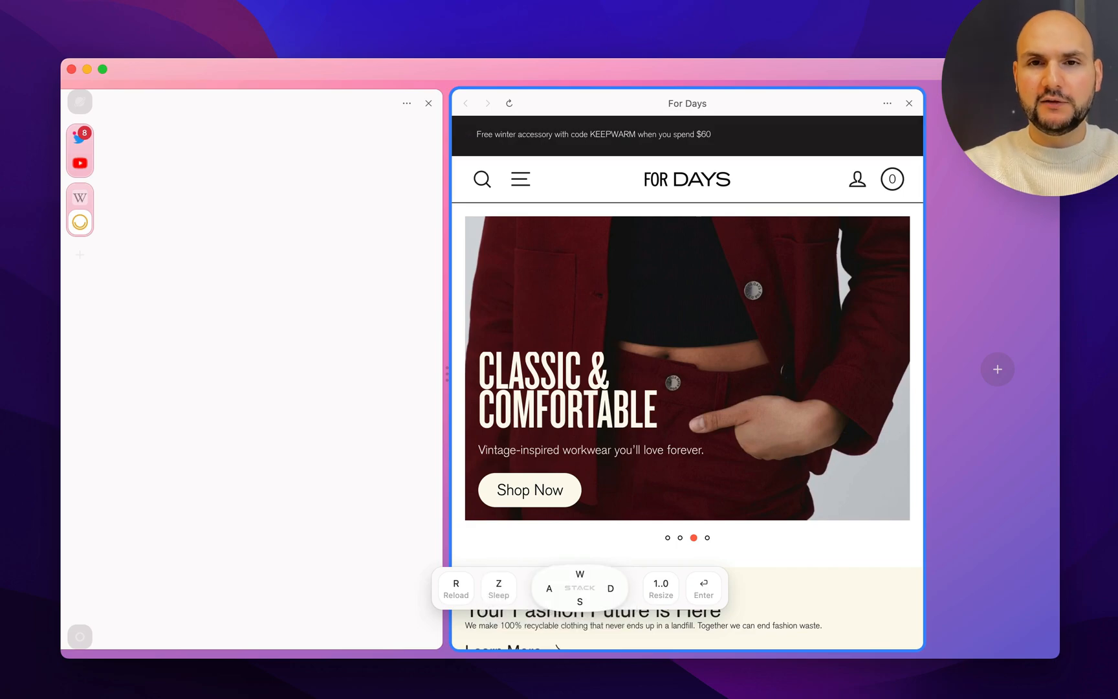
key(7)
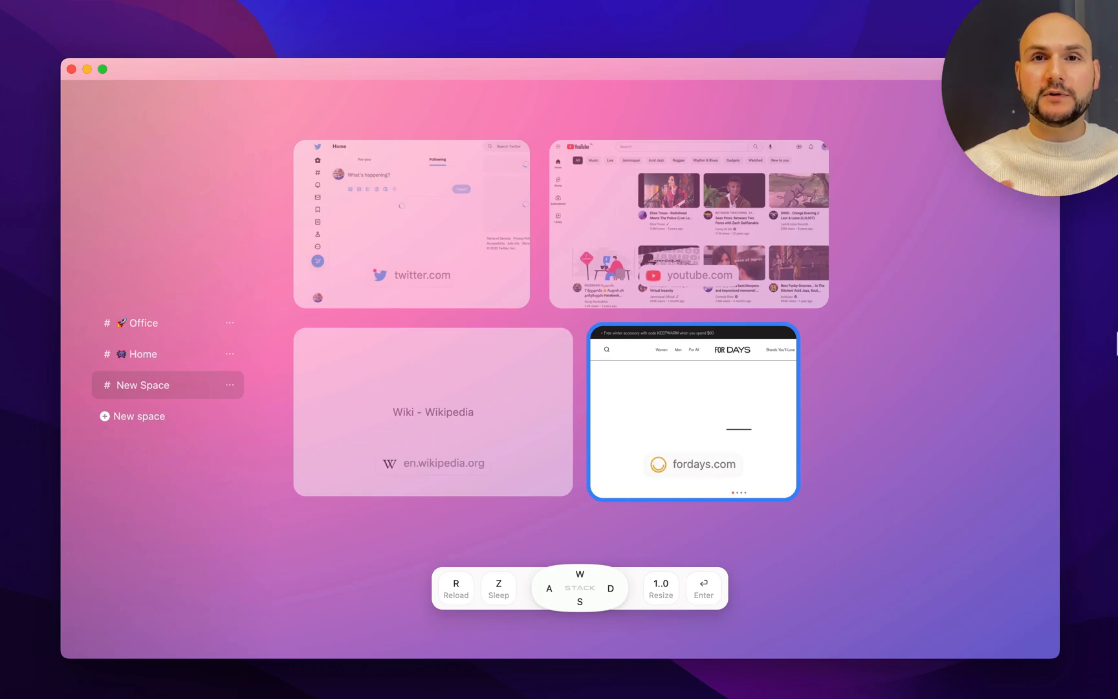
mouse_move(576, 375)
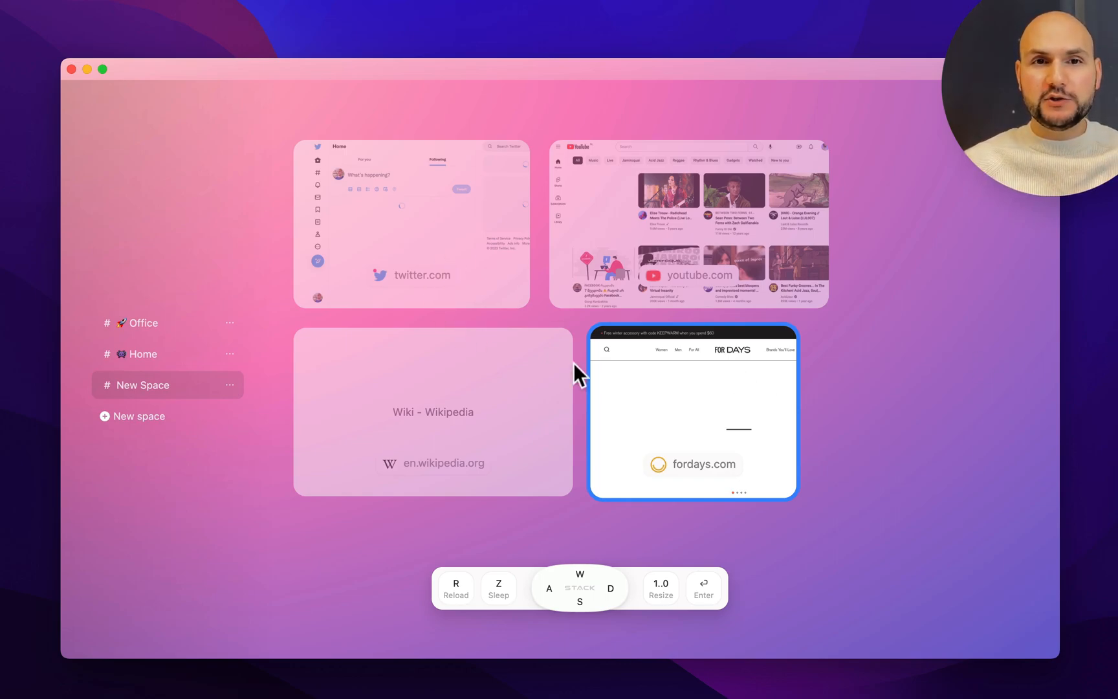
mouse_move(741, 257)
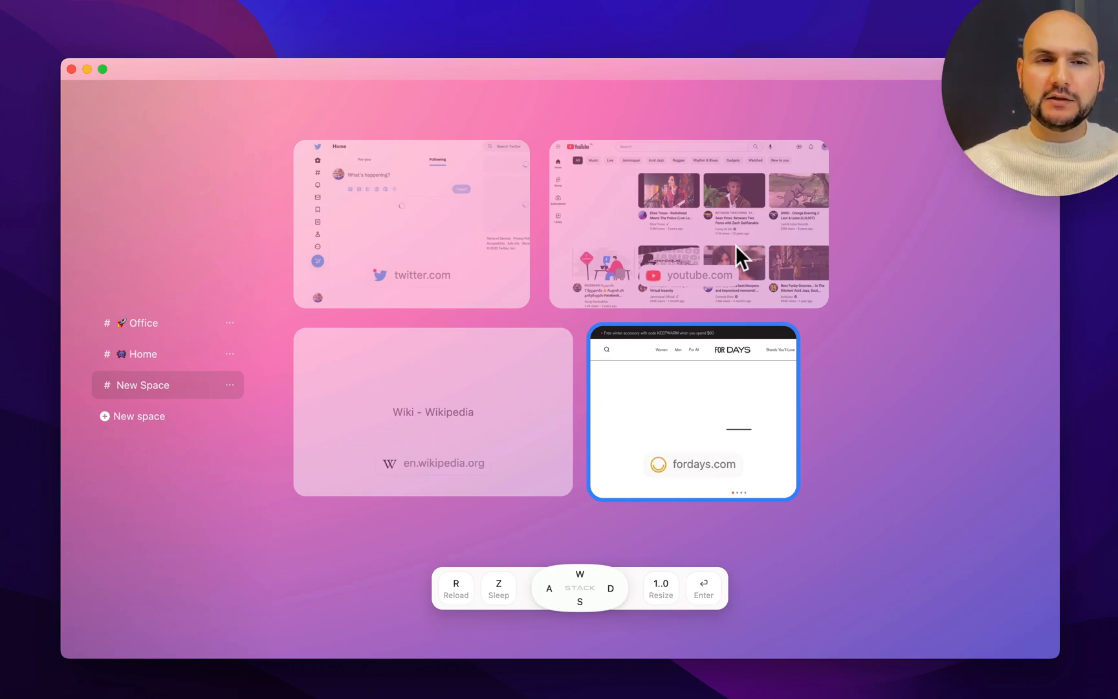
- Go through Home to the Office space with its Discord, Linear, Gmail and Twitter cards
click(141, 354)
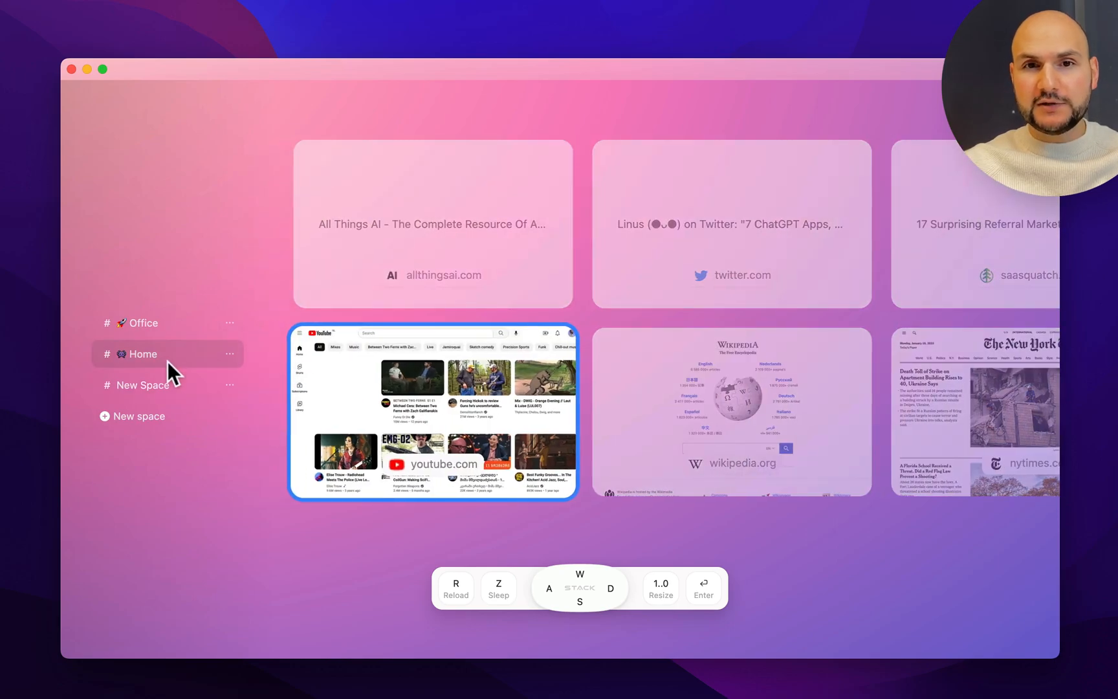
mouse_move(157, 343)
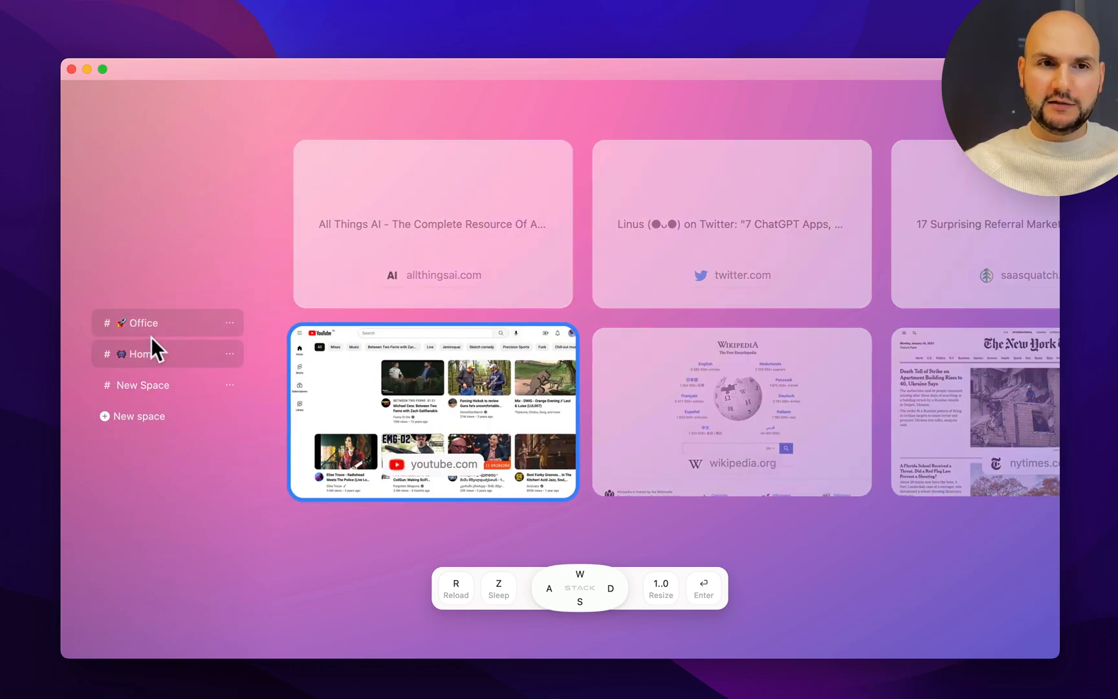
click(142, 322)
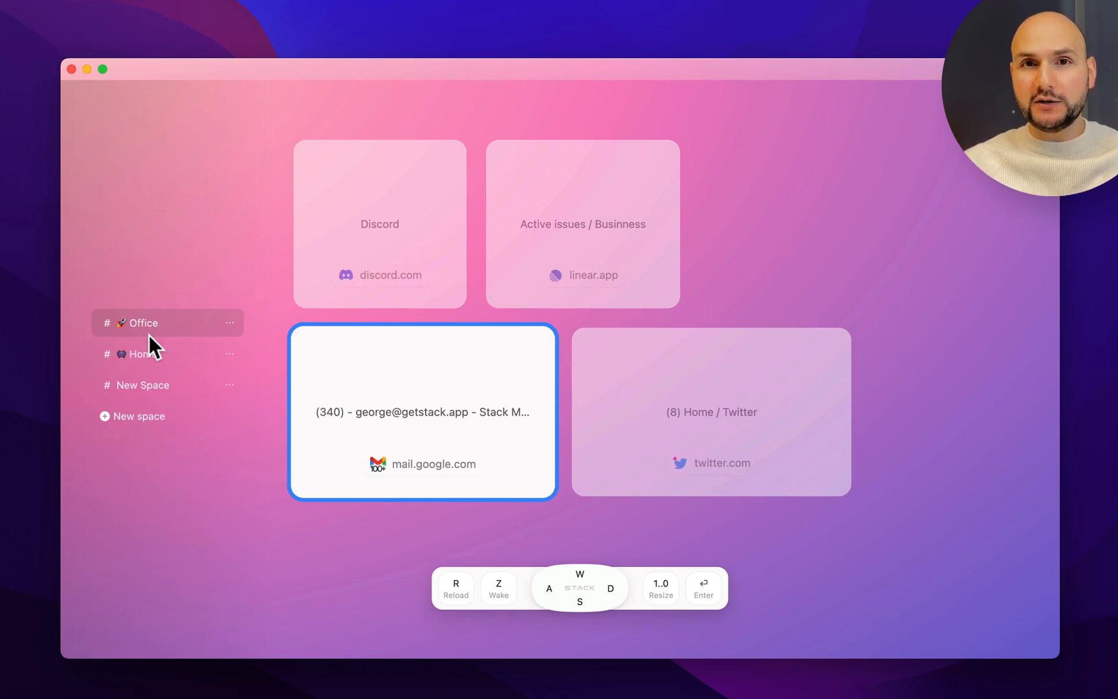
mouse_move(157, 348)
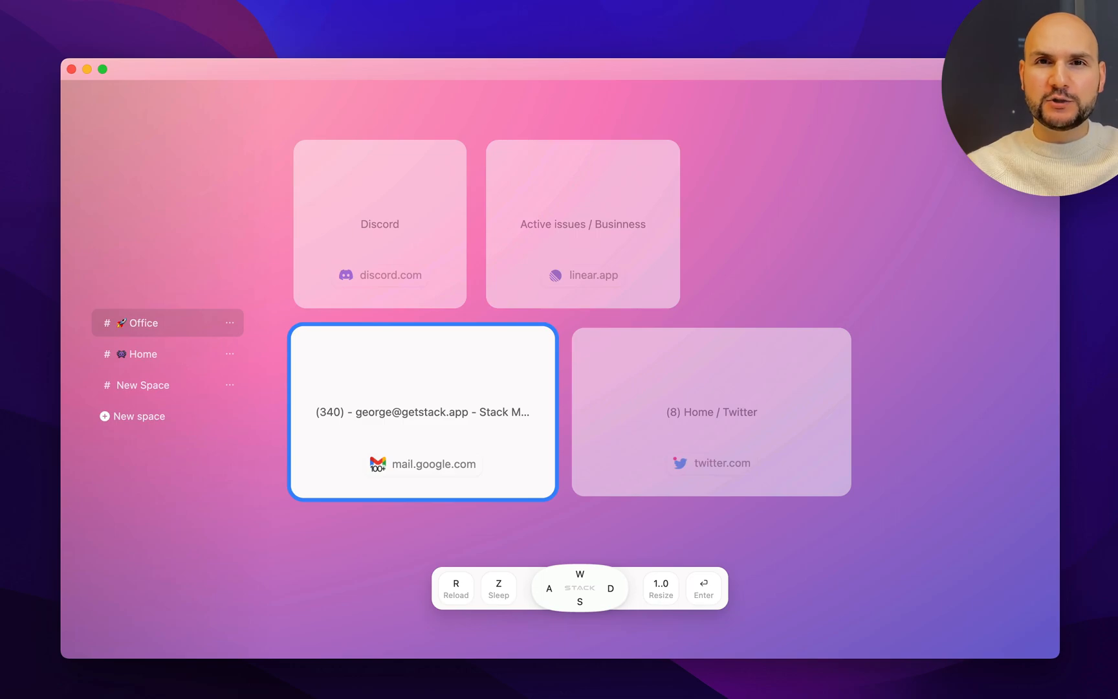
- Duplicate New Space's Twitter card with Cmd+D and switch the copy to another profile
click(142, 384)
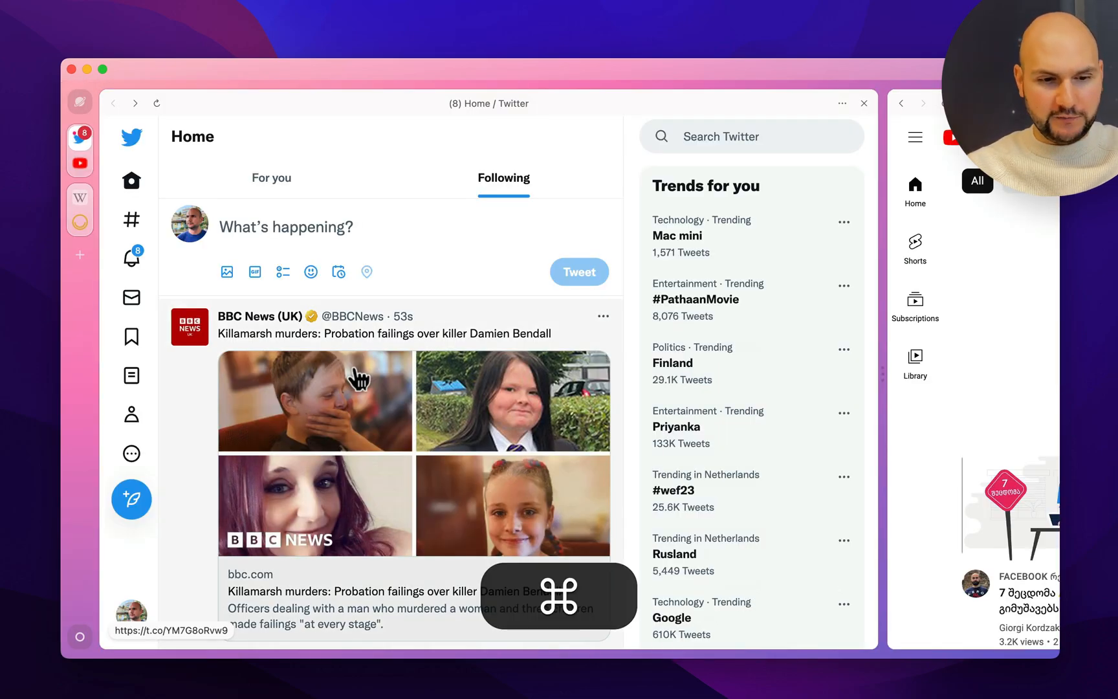
key(cmd+d)
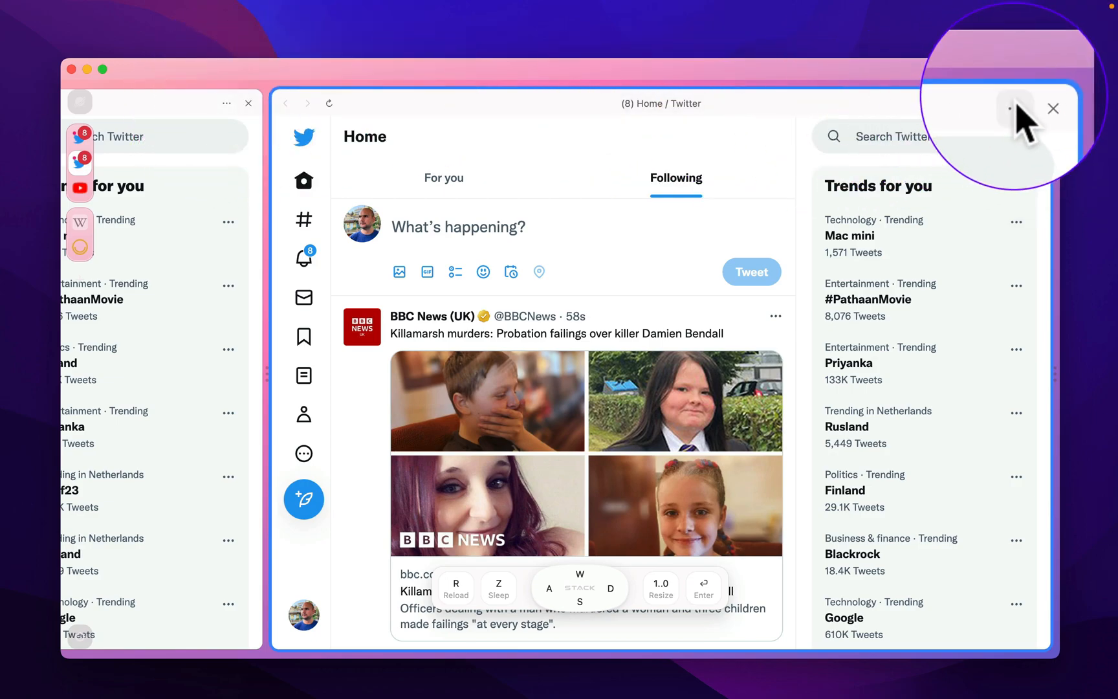
click(1015, 106)
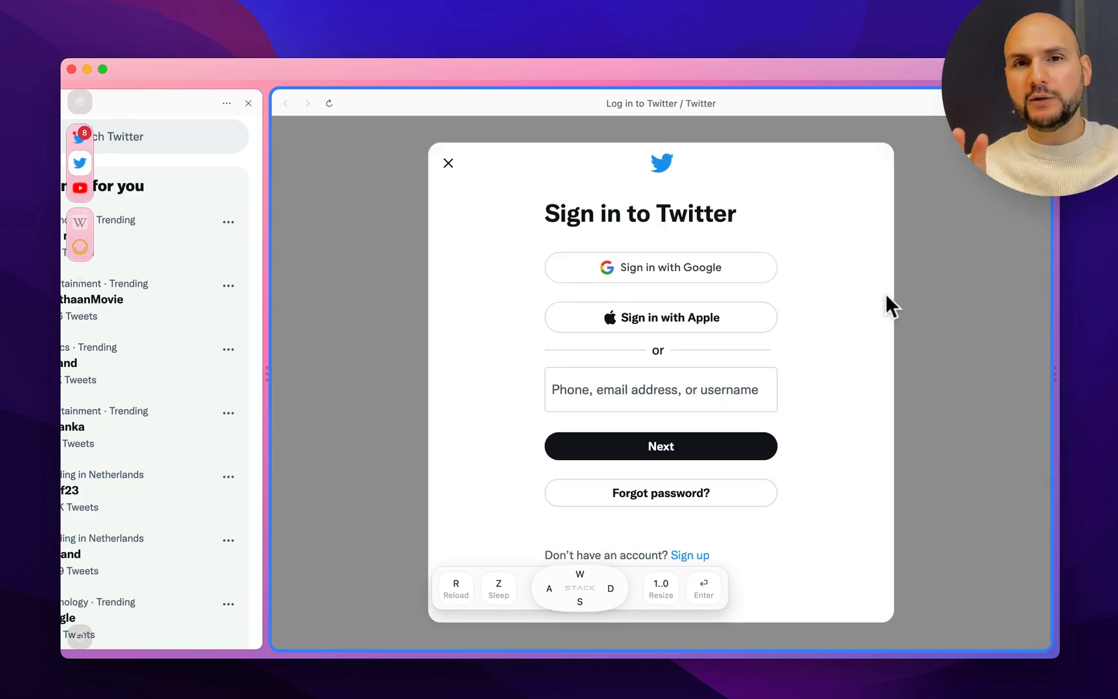
mouse_move(736, 265)
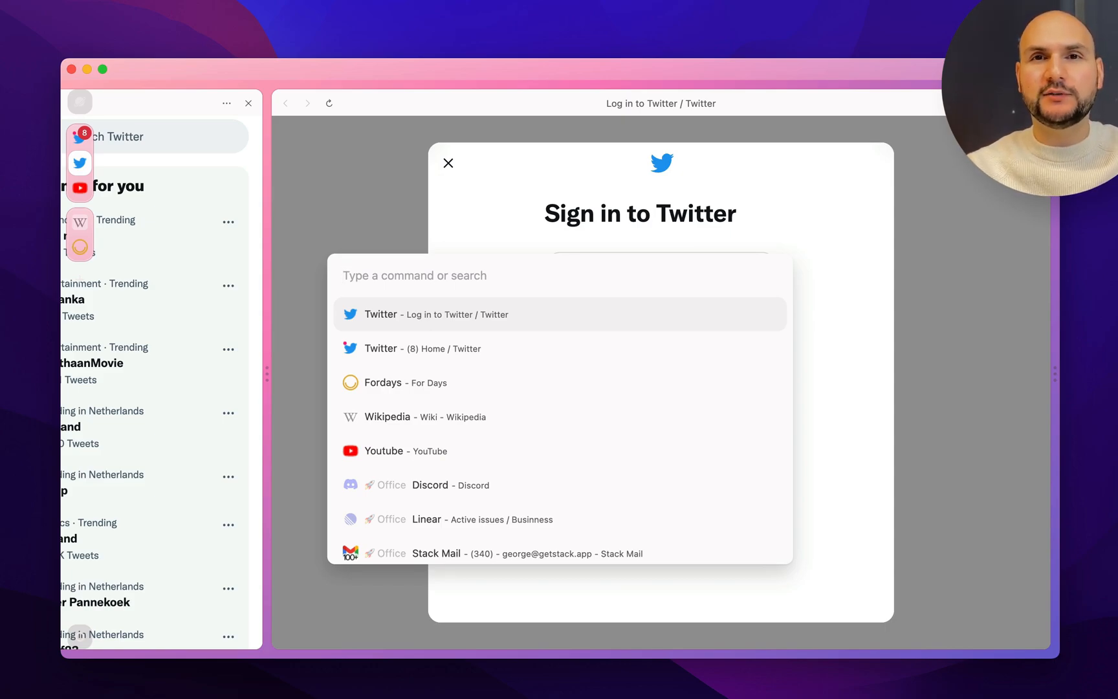
- Browse Themes from the palette, jump to Office's Gmail, then search 'gui' for Guide
text(the)
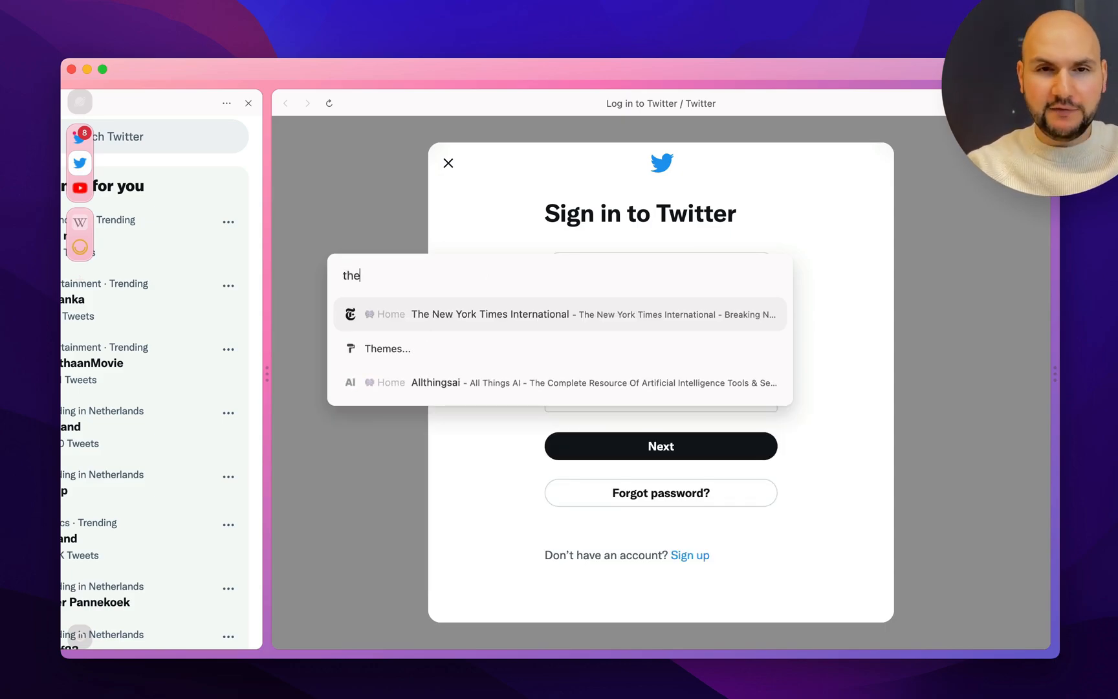
click(388, 349)
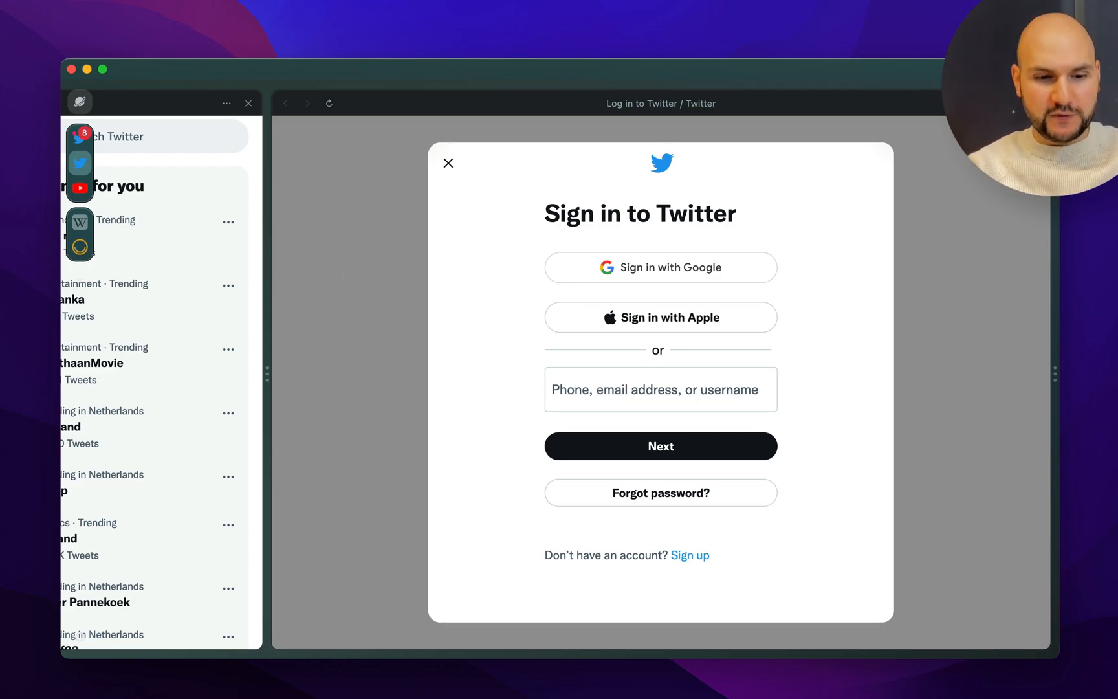
text(offe)
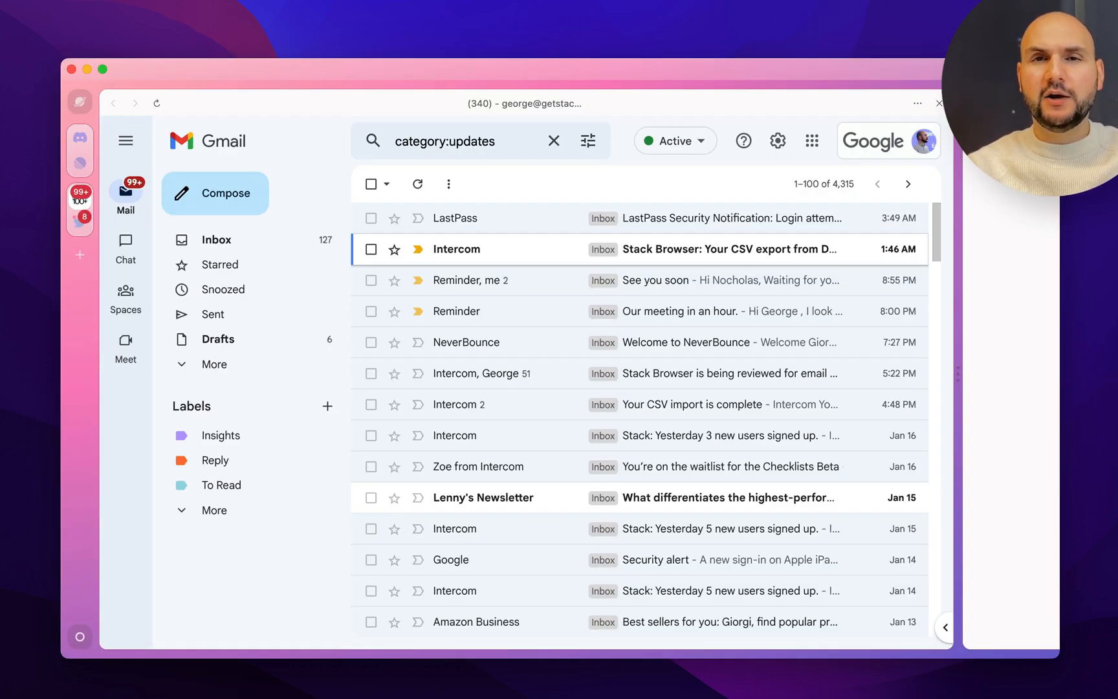
key(cmd+l)
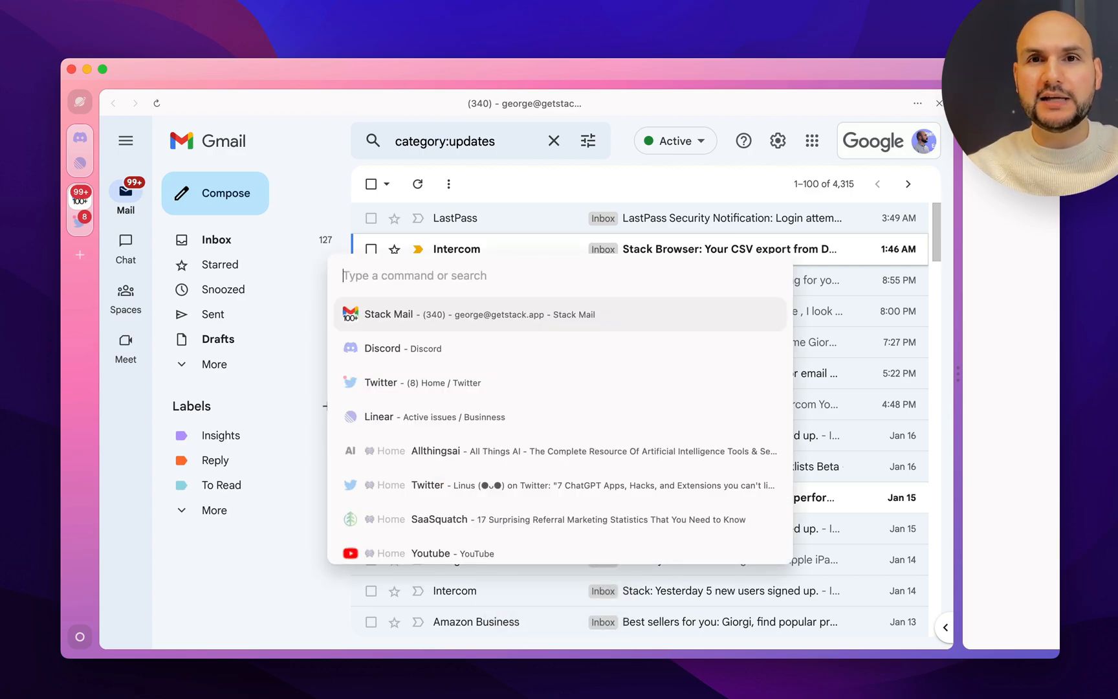
text(gui)
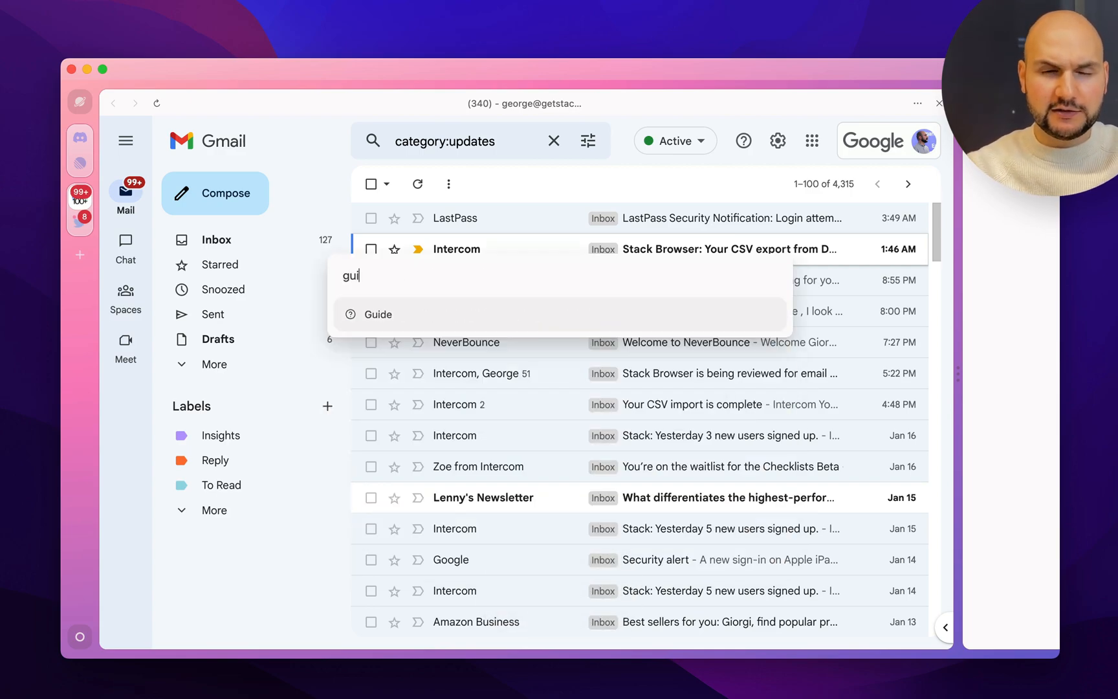